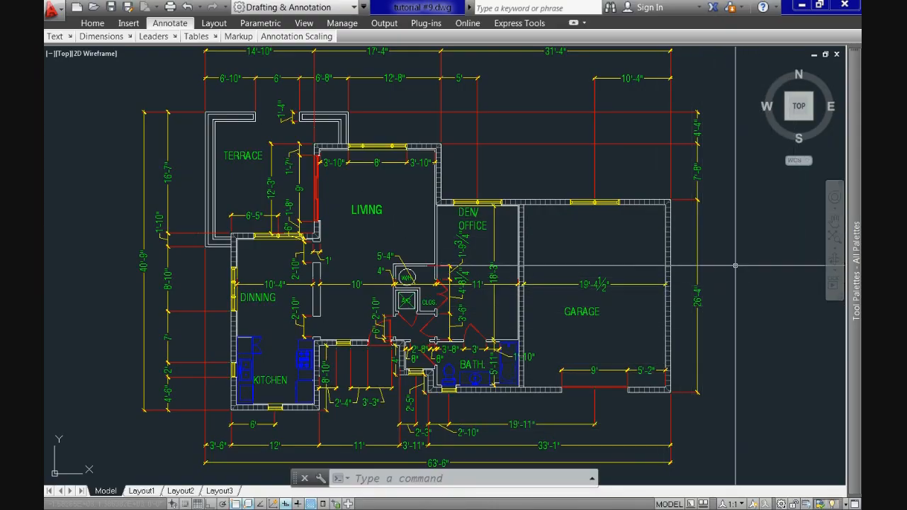
mouse_move(713, 428)
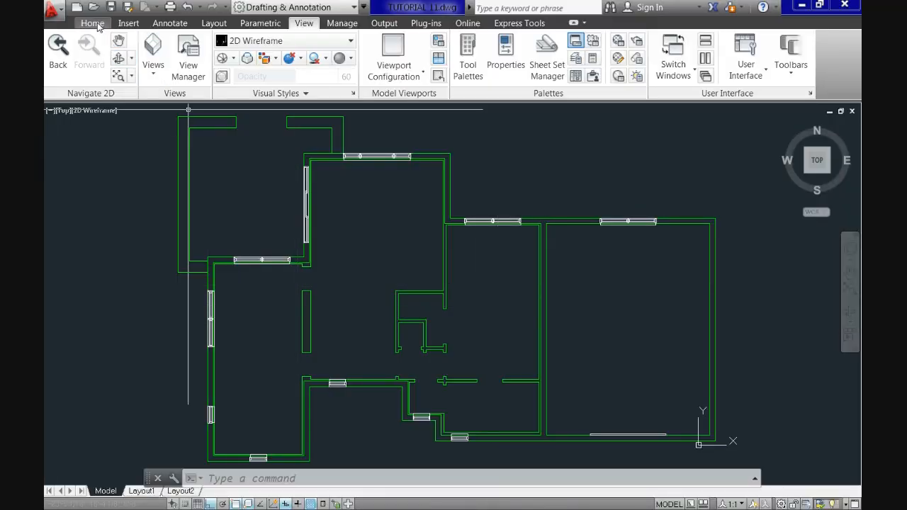
Return to the Home ribbon with the main drawing and layer commands.
click(92, 22)
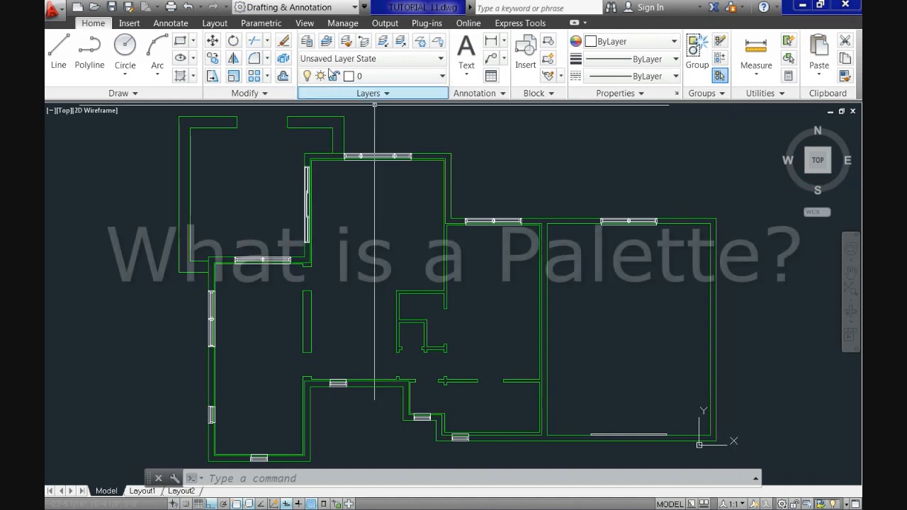
Switch to the View ribbon to reach the palette commands.
click(304, 23)
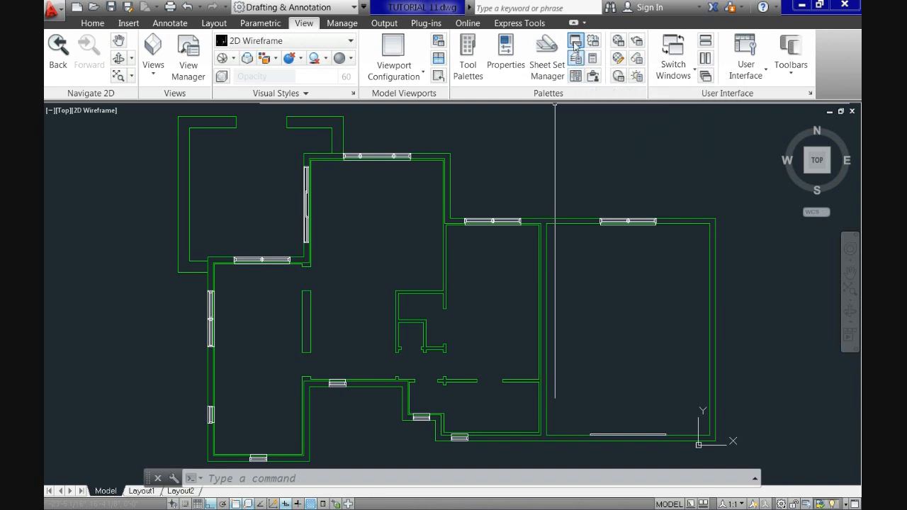
mouse_move(468, 54)
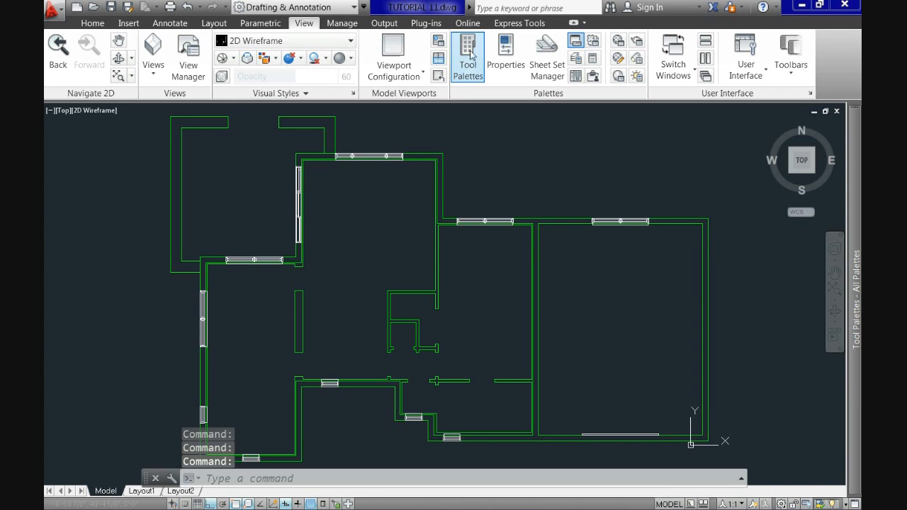
Expand the Tool Palettes window to show the architectural door, window and fixture samples.
click(468, 55)
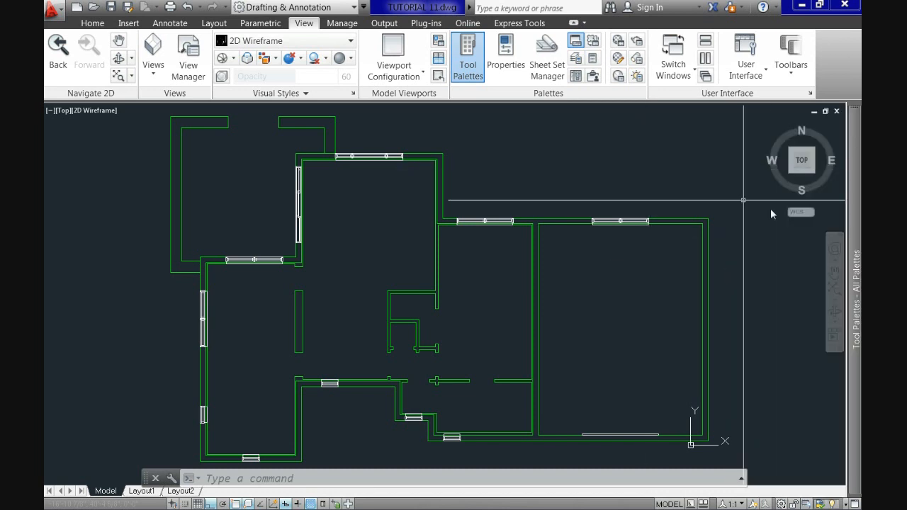
click(468, 54)
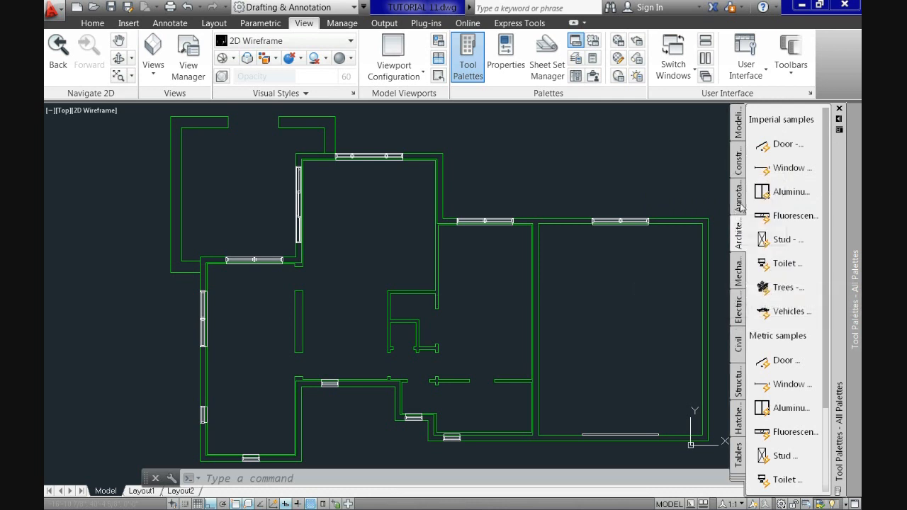
mouse_move(741, 234)
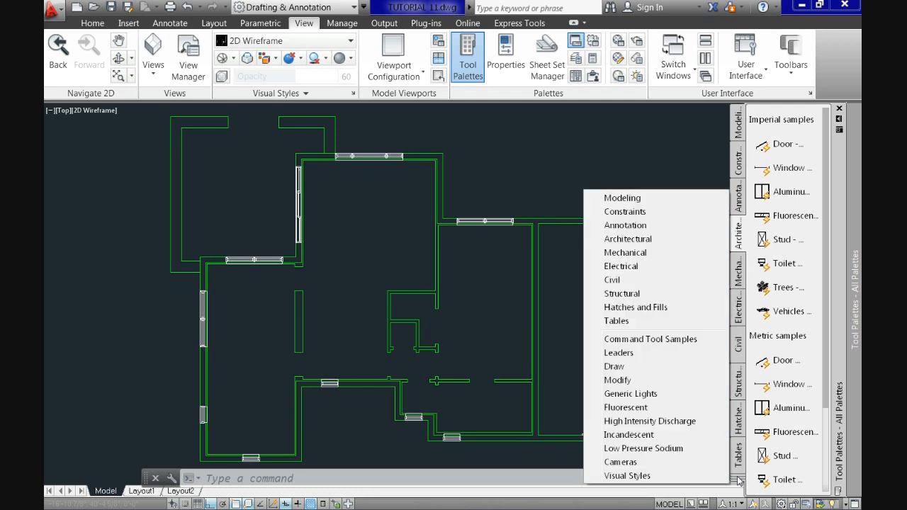
mouse_move(628, 434)
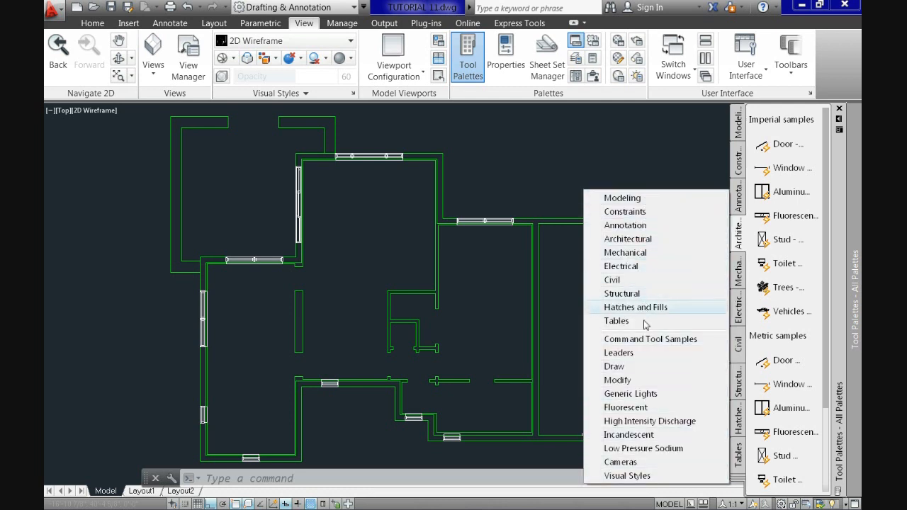
mouse_move(625, 294)
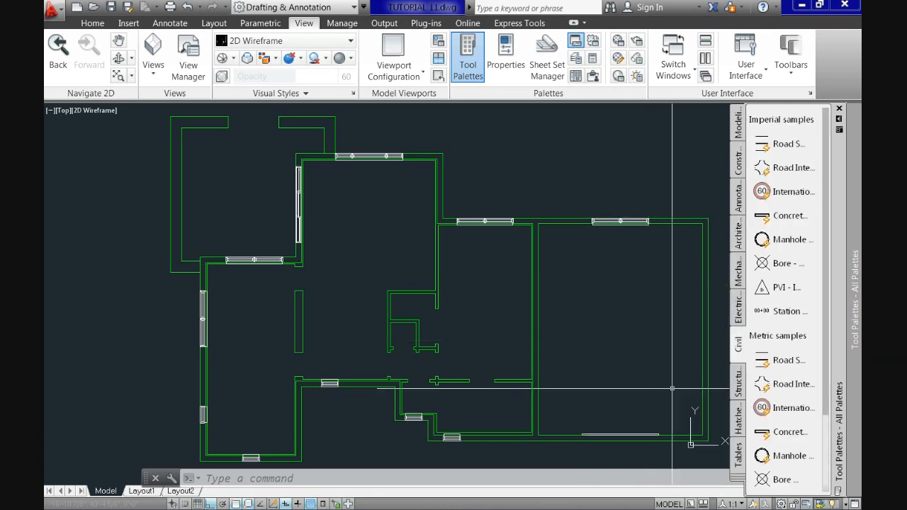
mouse_move(745, 327)
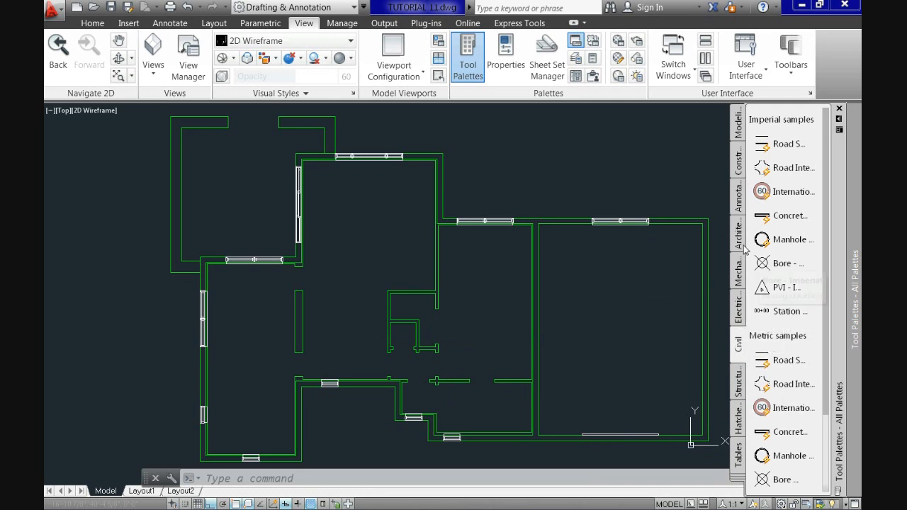
Pick the Toilet - Imperial sample from the Architectural palette for insertion.
click(737, 235)
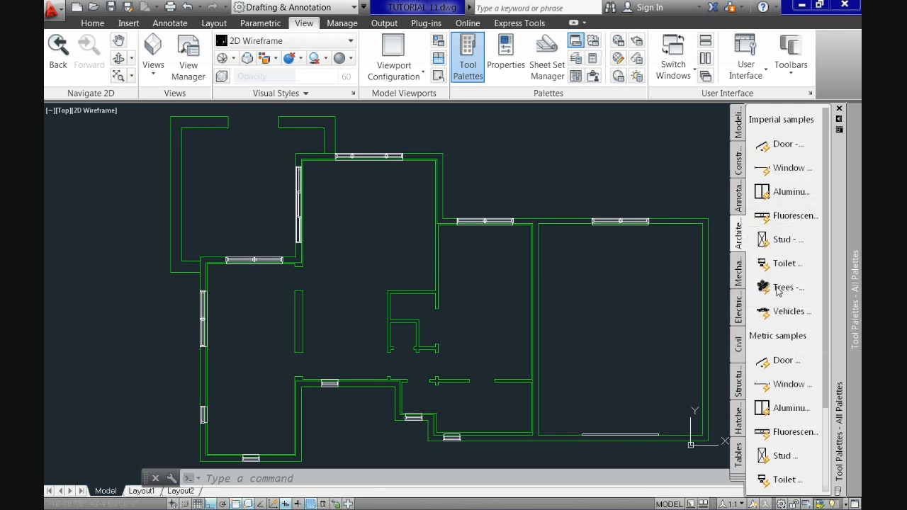
mouse_move(785, 262)
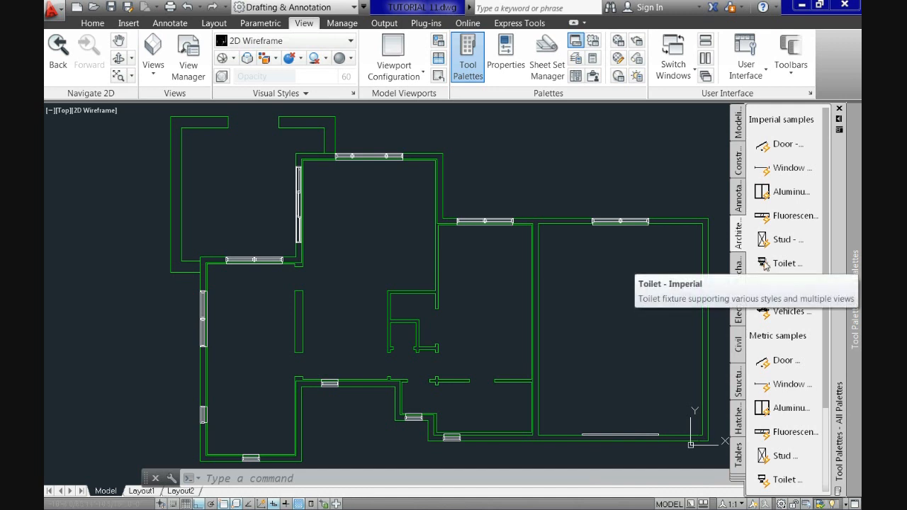
click(785, 262)
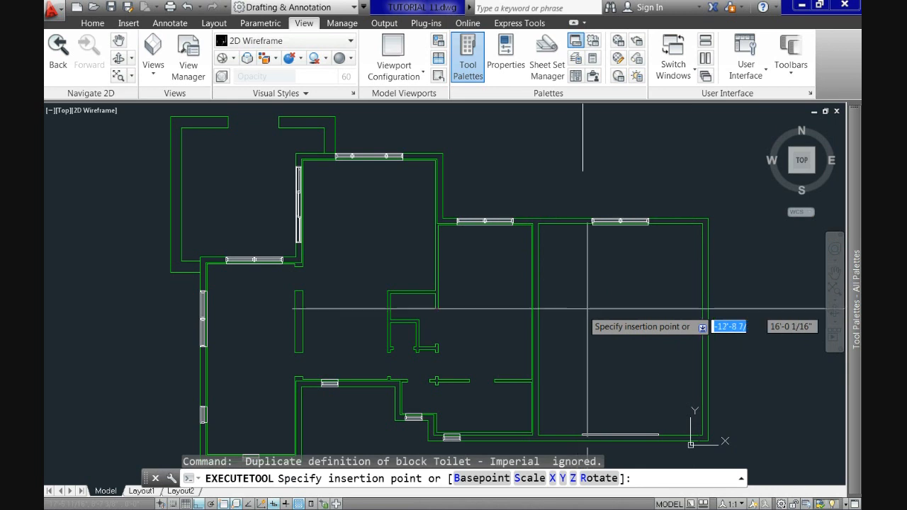
mouse_move(585, 300)
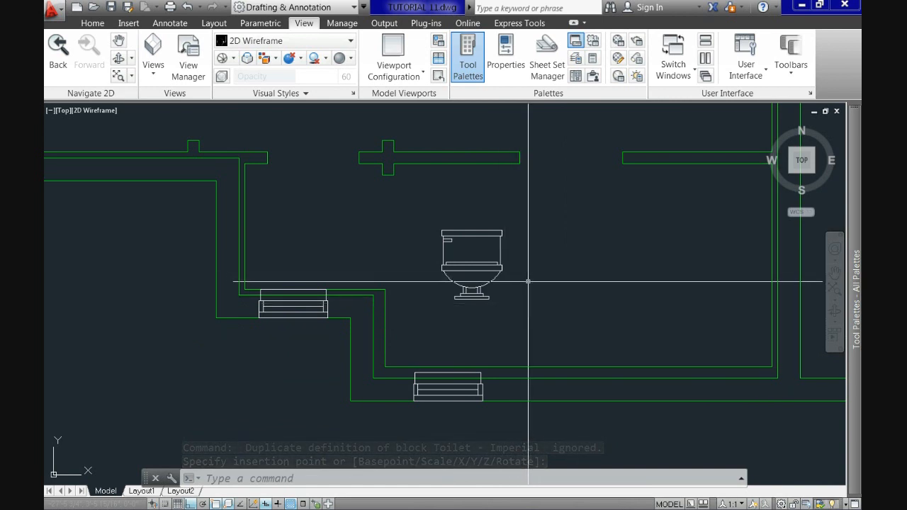
Select the placed toilet and switch it to its Elongated (Plan) view.
click(524, 282)
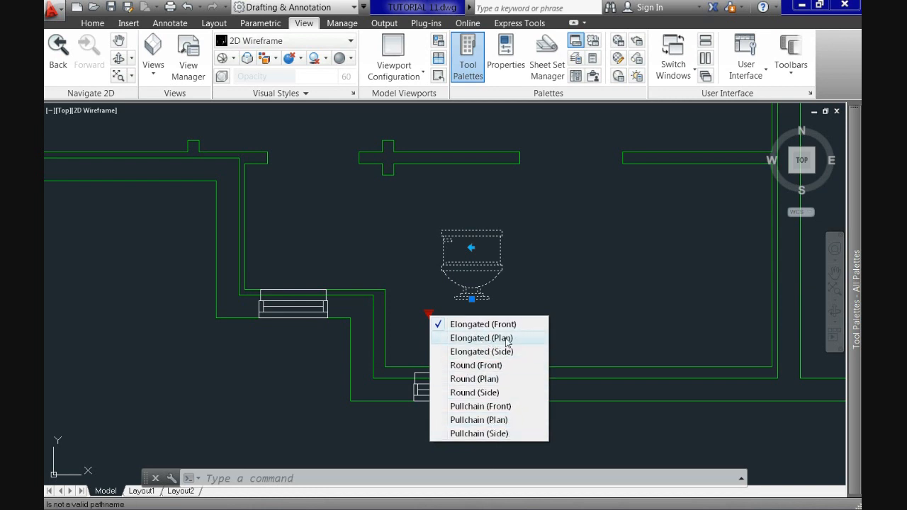
click(479, 338)
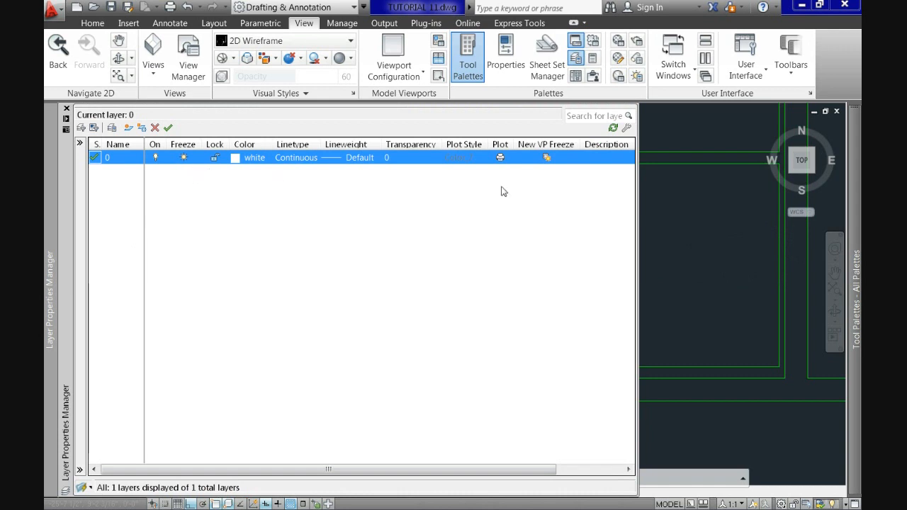
mouse_move(641, 199)
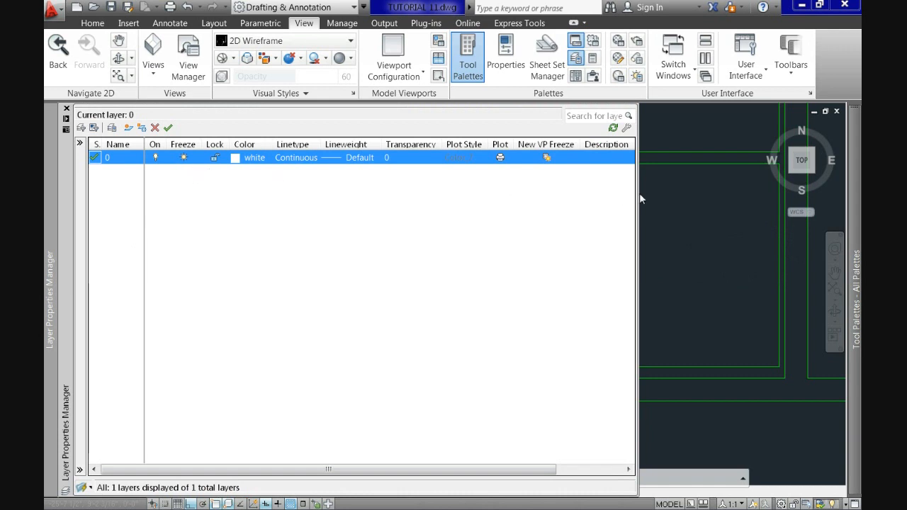
Dock the Layer Properties Manager as an auto-hiding panel at the window edge.
drag(637, 192, 580, 191)
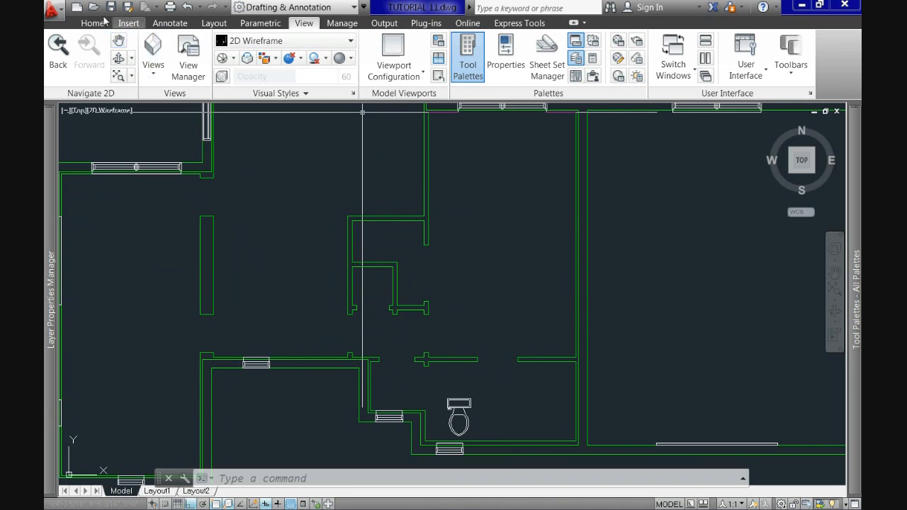
Return to the Home ribbon with the whole floor plan and toilet in view.
click(92, 23)
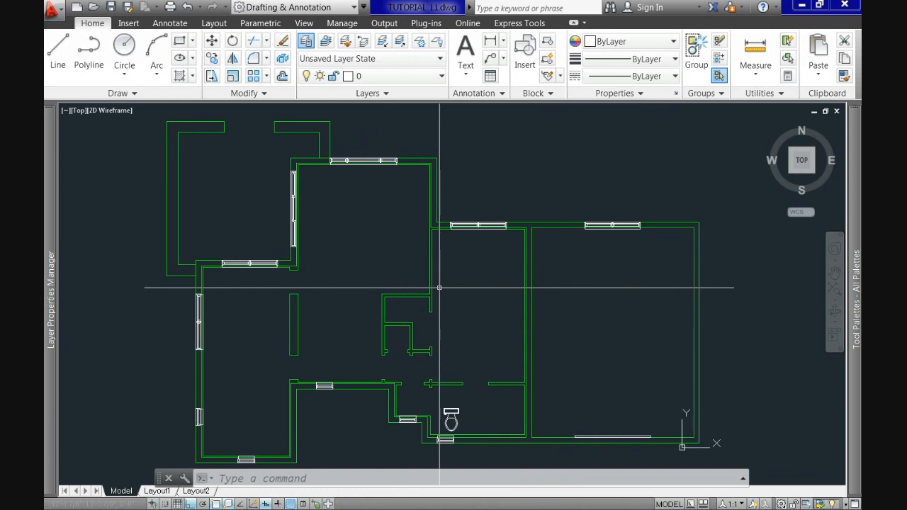
mouse_move(576, 329)
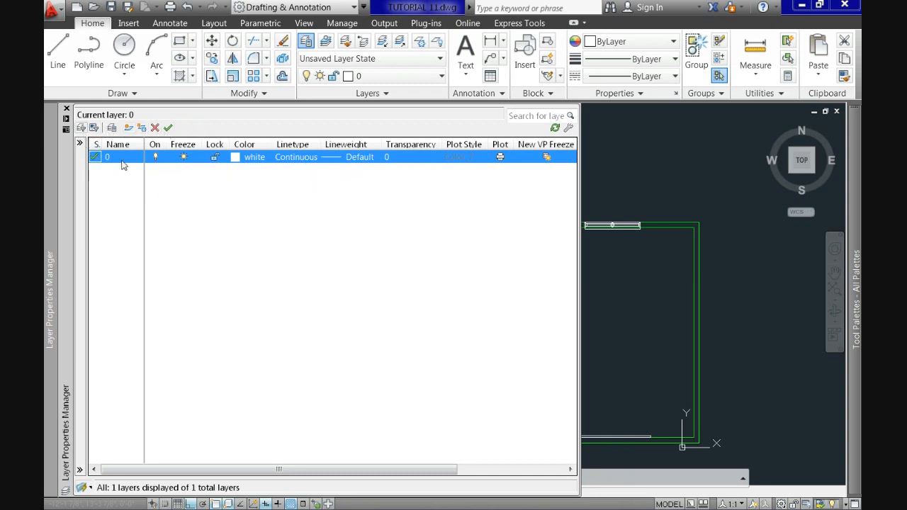
mouse_move(268, 165)
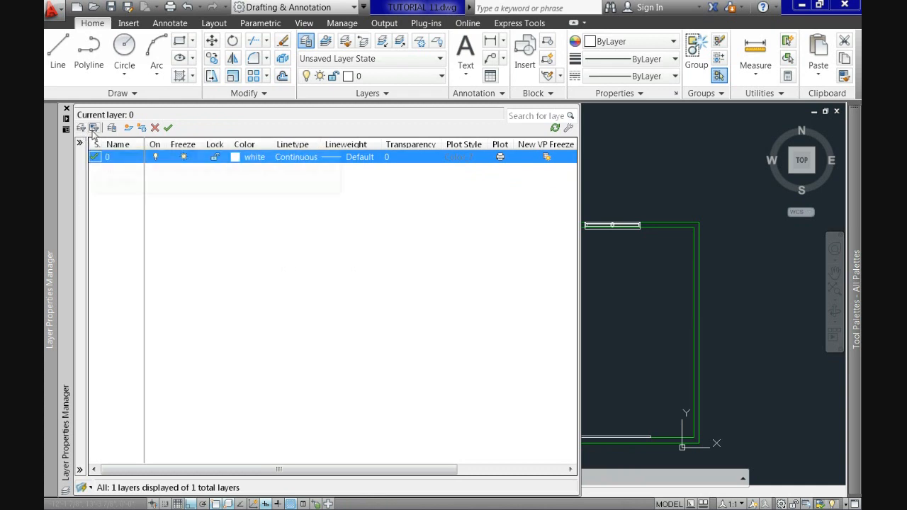
mouse_move(129, 127)
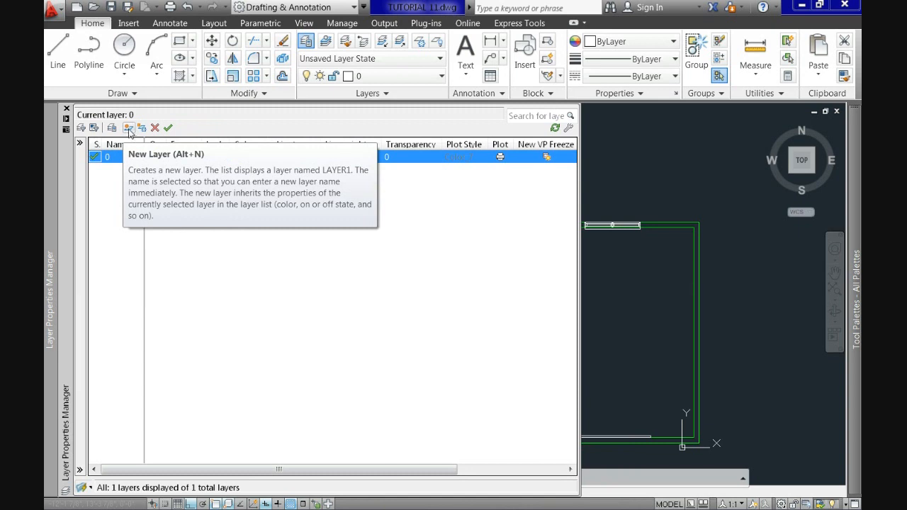
Add a new layer and name it windows.
click(130, 128)
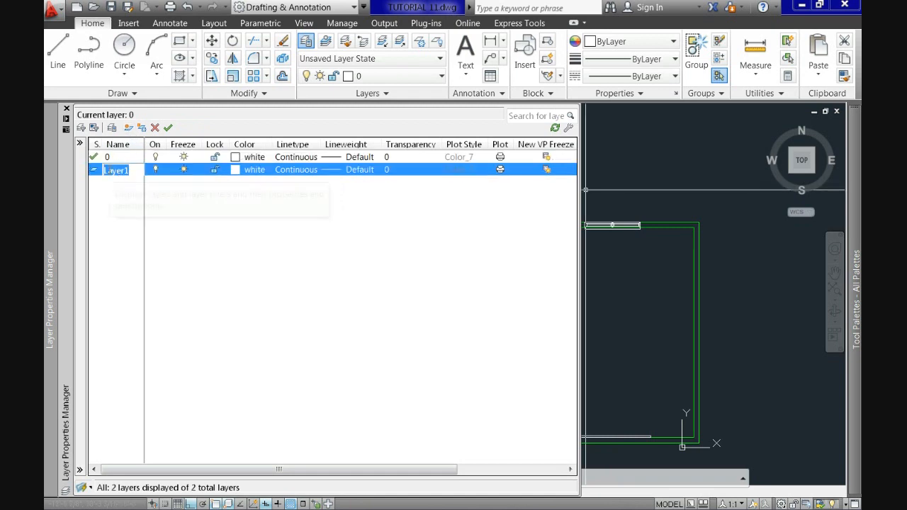
mouse_move(238, 221)
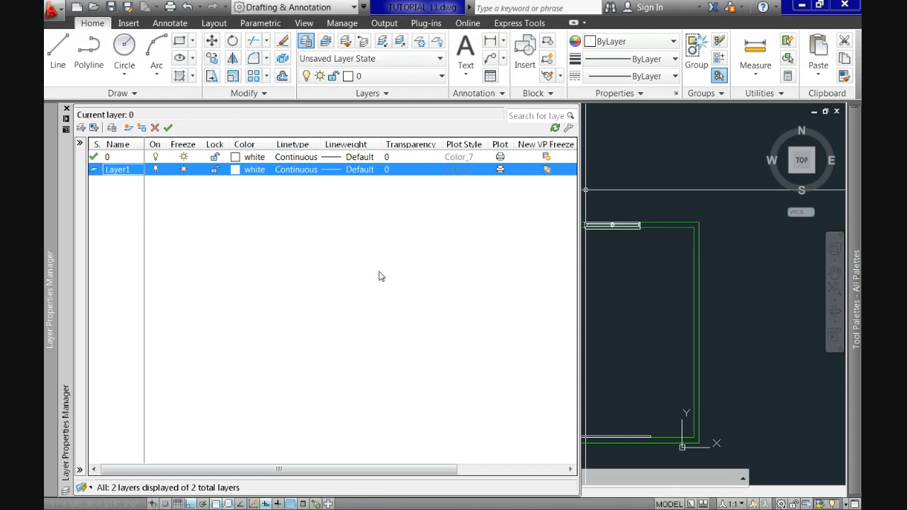
mouse_move(417, 173)
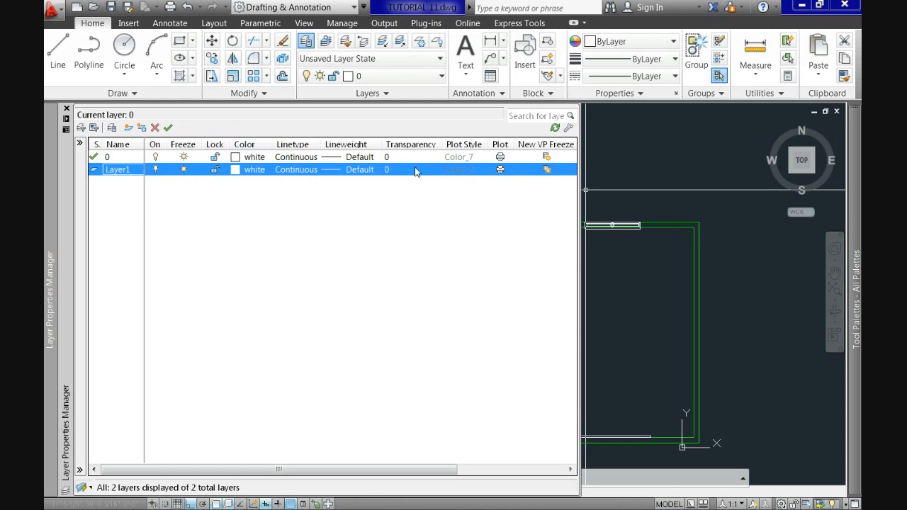
mouse_move(459, 151)
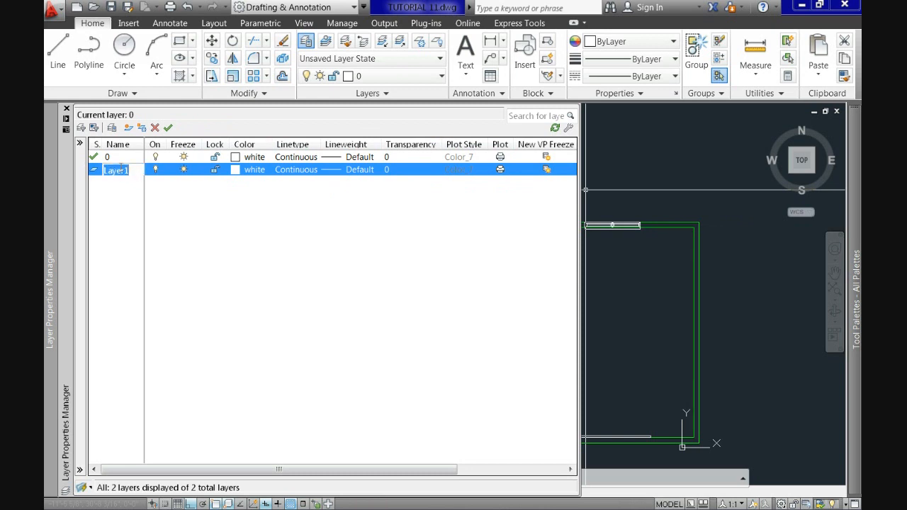
text(windows)
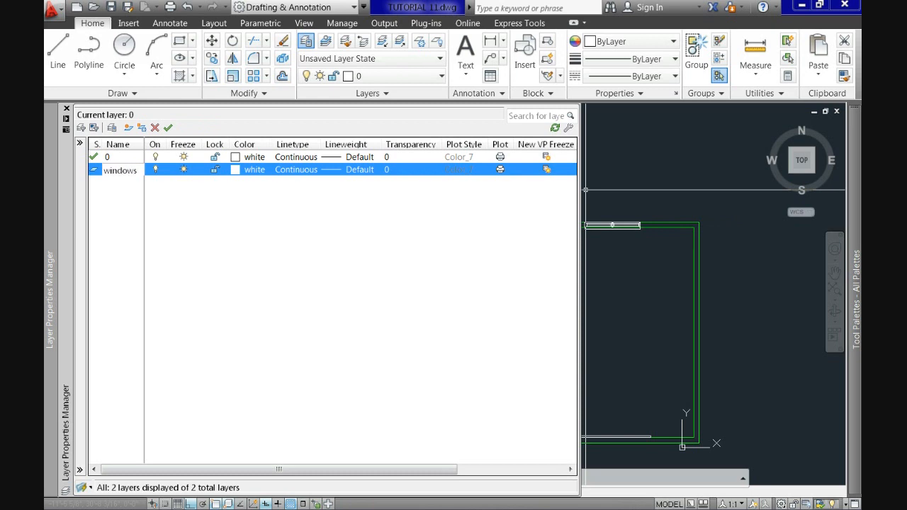
click(235, 156)
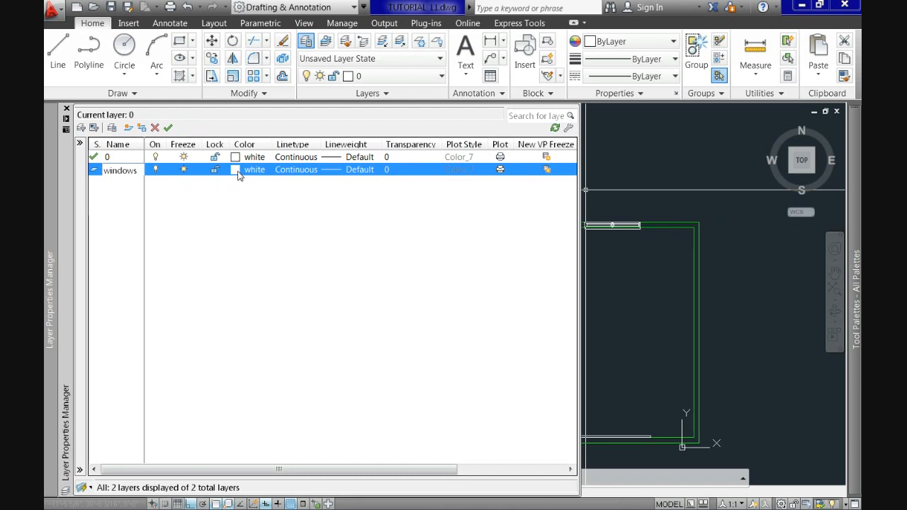
Bring up the colour chooser for the windows layer.
double_click(119, 170)
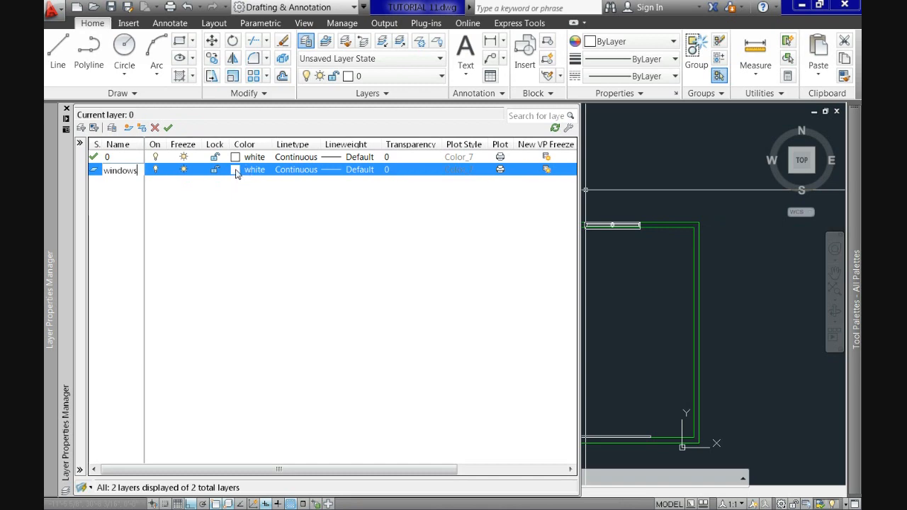
click(255, 170)
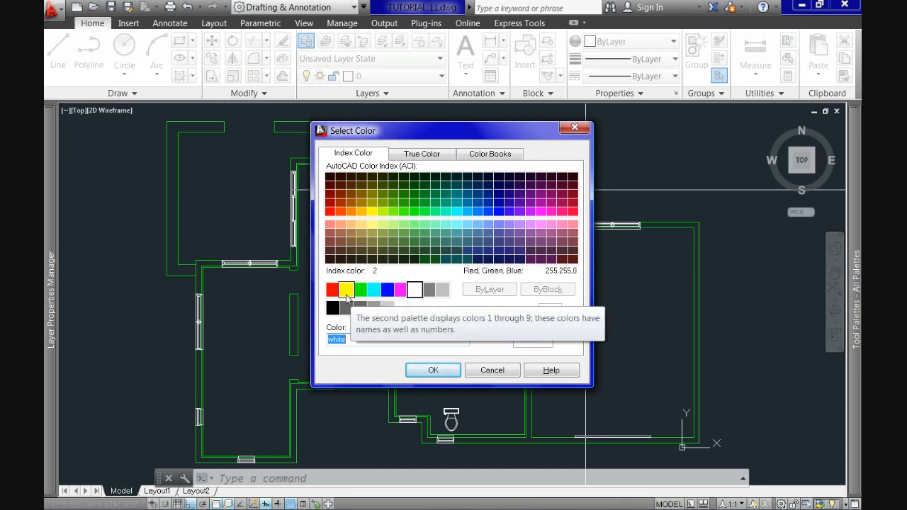
Give the windows layer the yellow index colour.
click(346, 289)
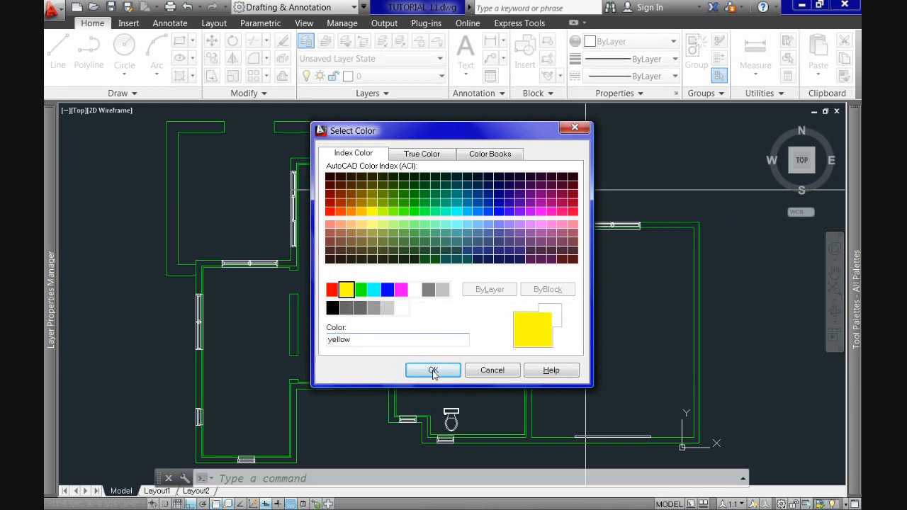
click(432, 370)
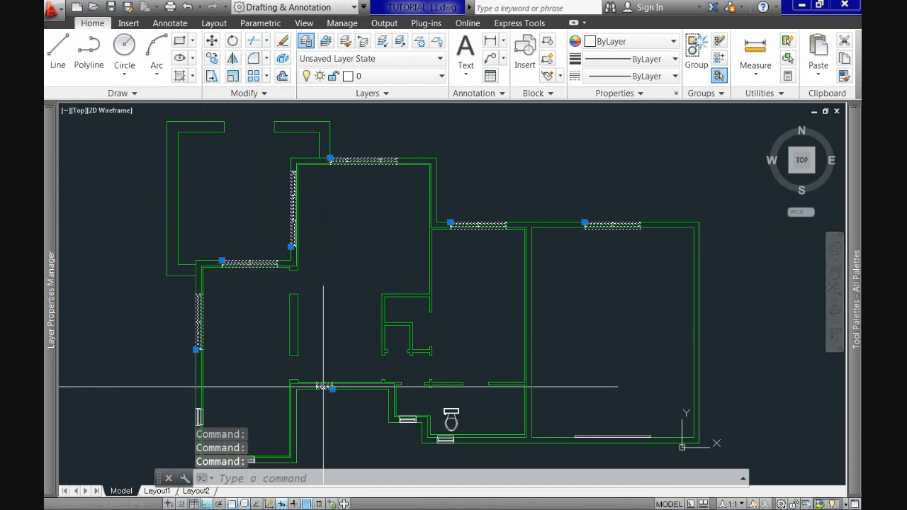
mouse_move(439, 437)
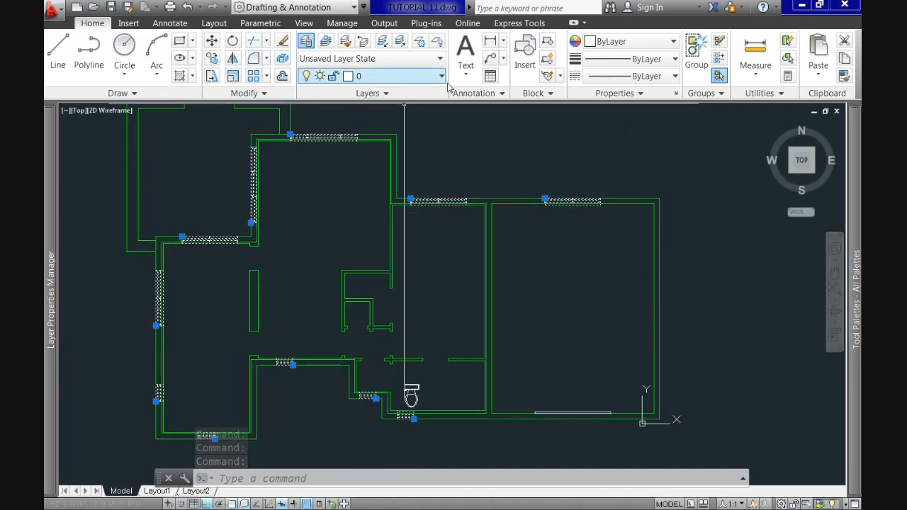
Move the selected window blocks onto the windows layer so they show yellow.
click(441, 77)
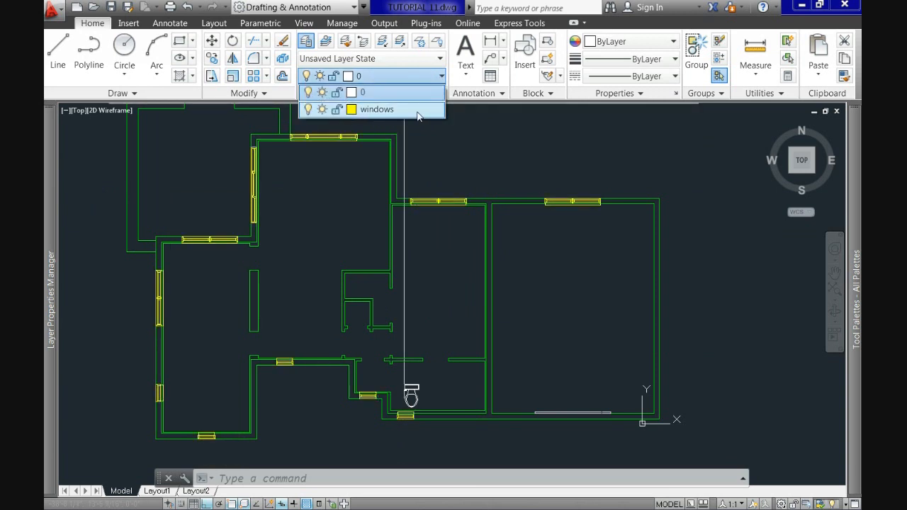
click(377, 107)
text(doors)
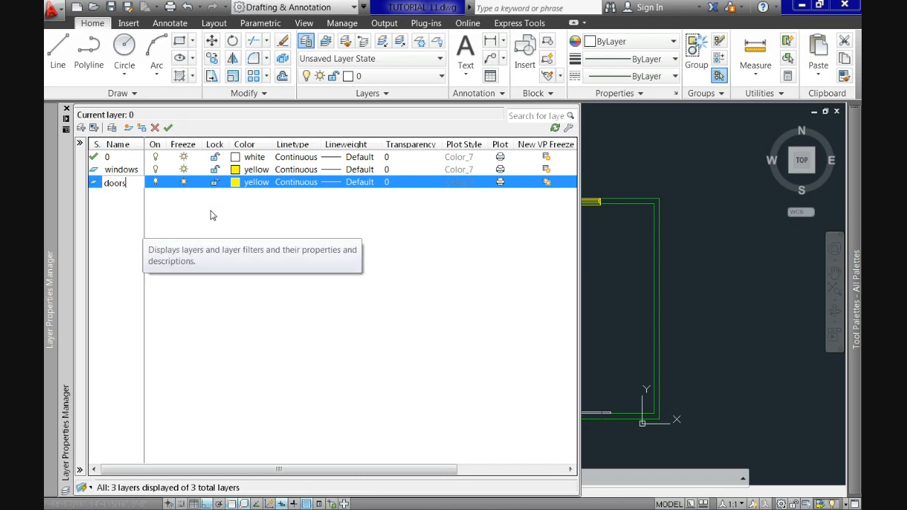
Add a red doors layer and an exterior walls layer in Layer Properties Manager.
click(256, 182)
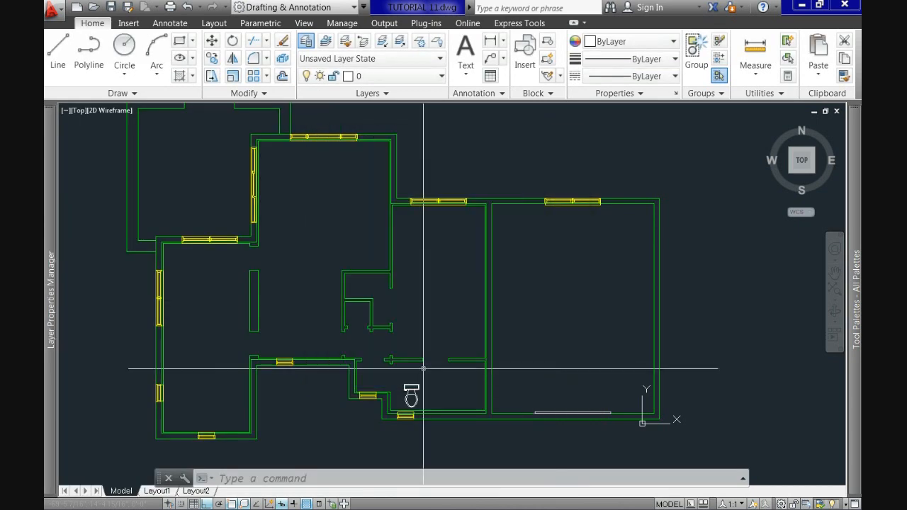
click(130, 127)
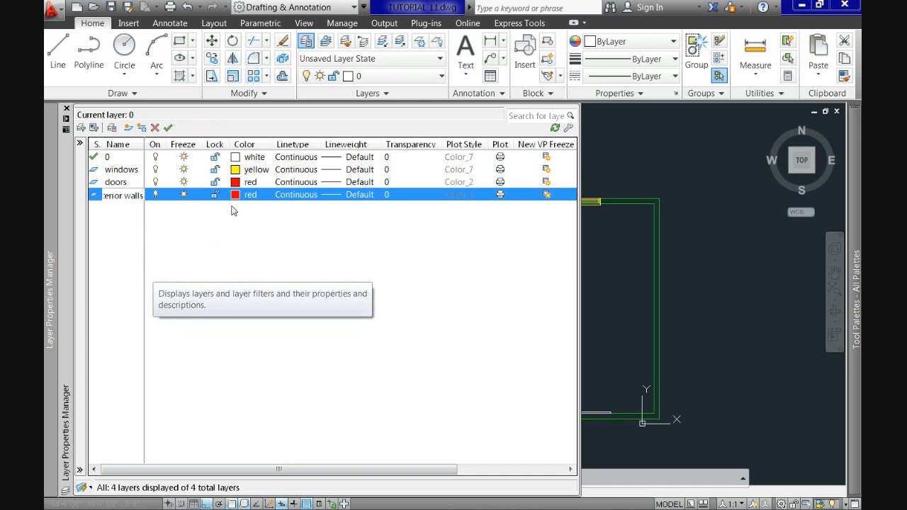
click(236, 196)
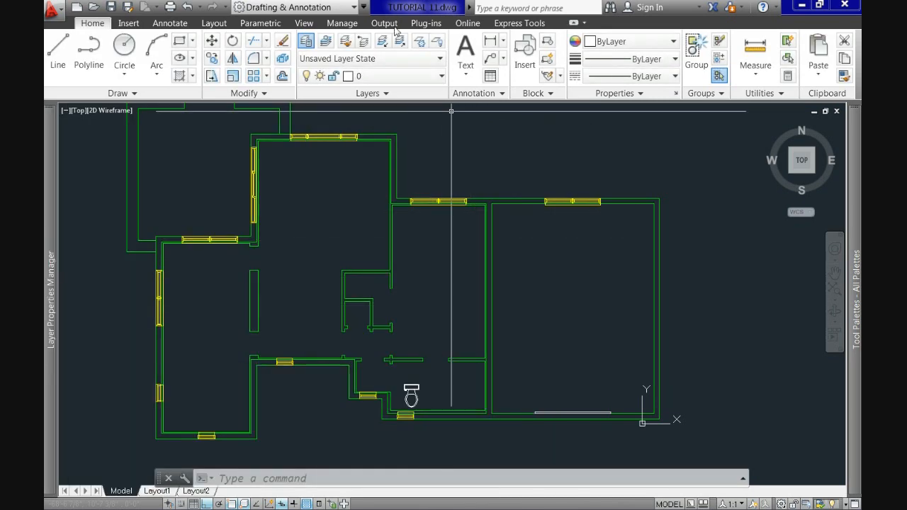
mouse_move(439, 77)
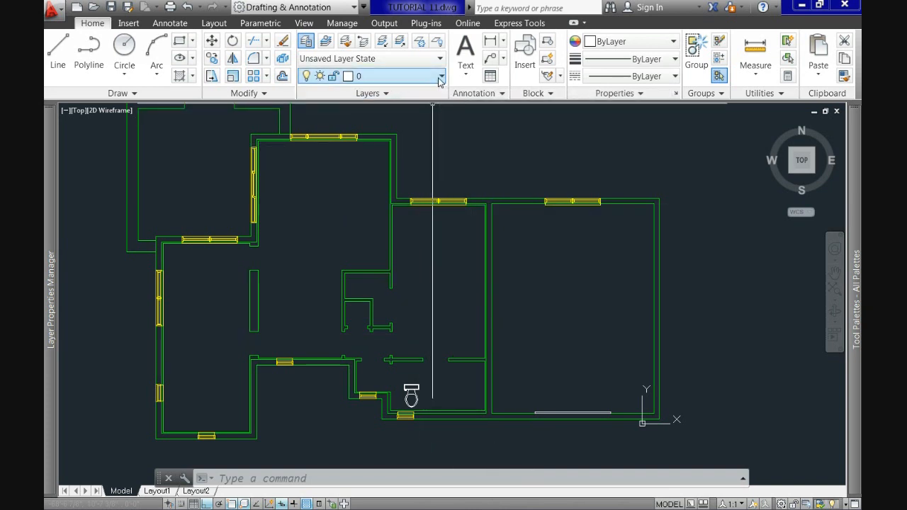
Set windows as the current layer from the Layers dropdown.
click(440, 77)
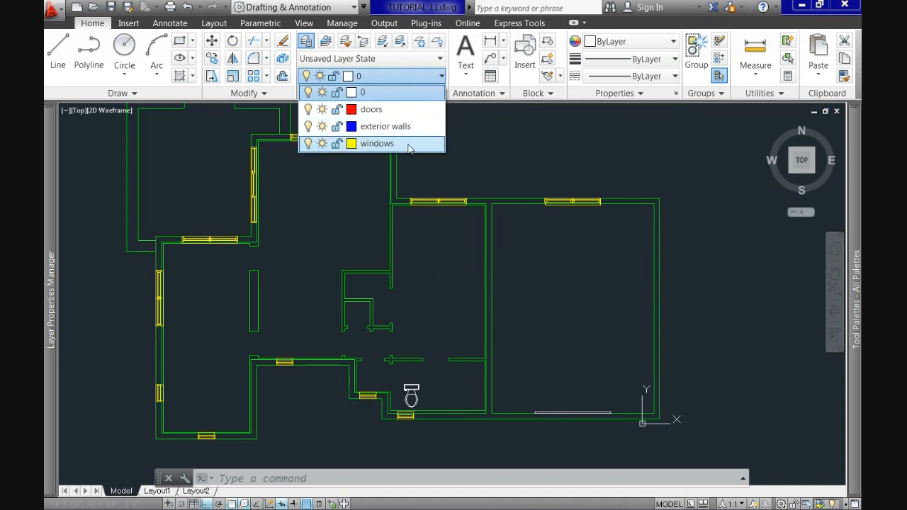
click(377, 143)
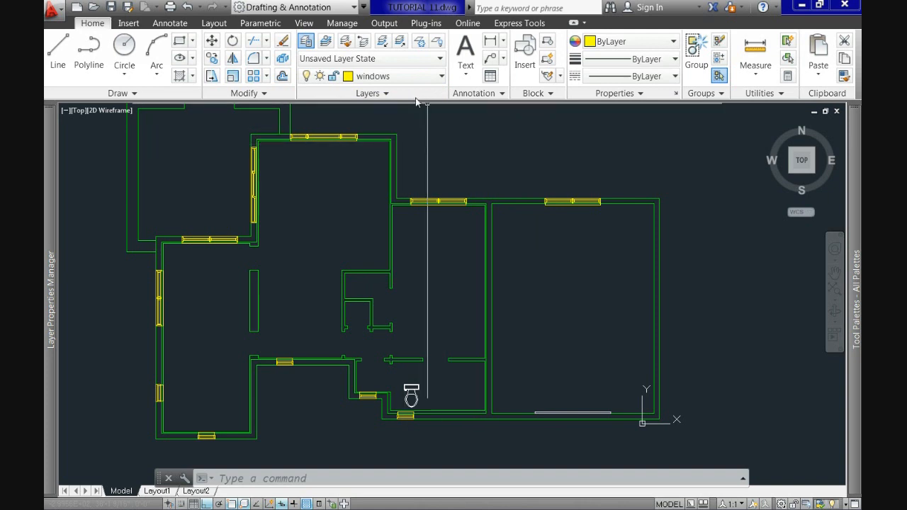
mouse_move(352, 76)
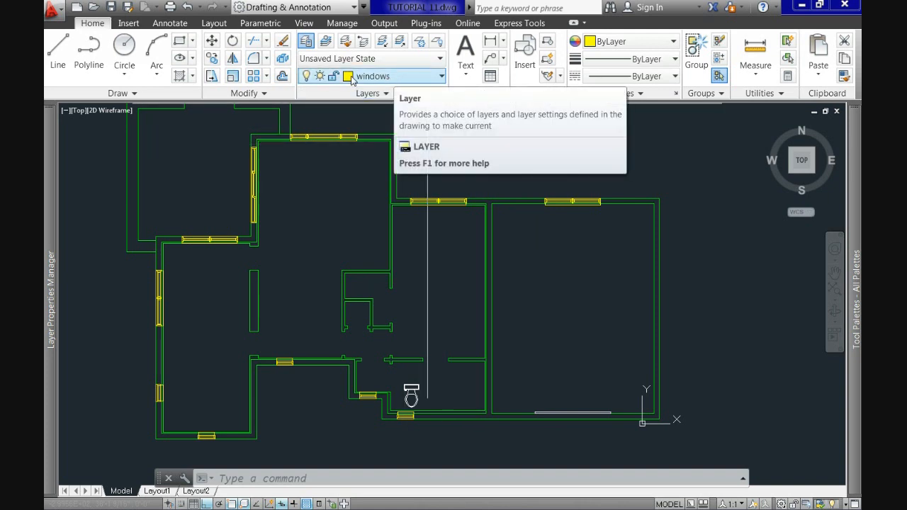
mouse_move(560, 308)
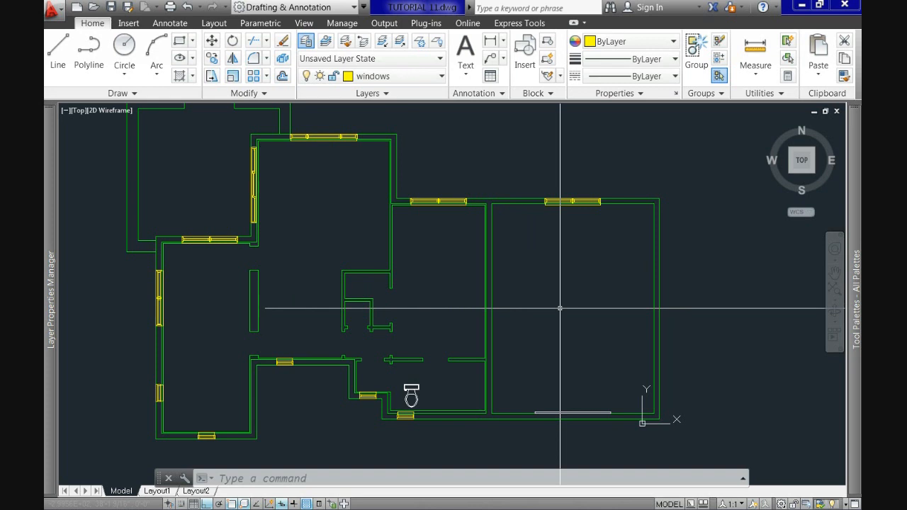
mouse_move(374, 193)
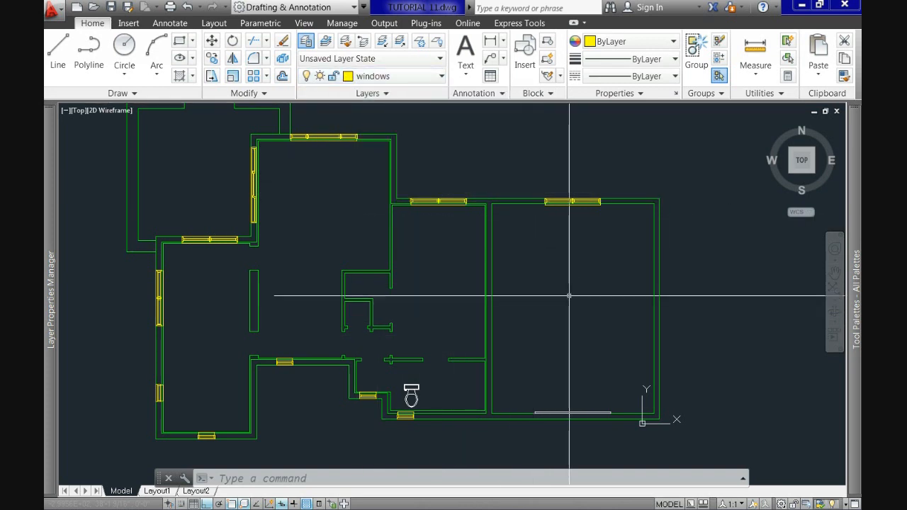
mouse_move(566, 293)
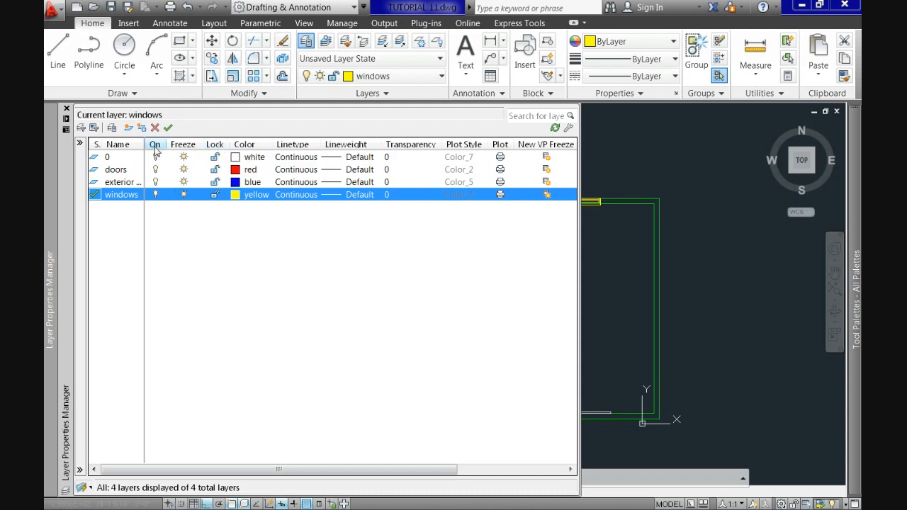
Reverse the layer sort order and make exterior walls the current layer.
click(119, 144)
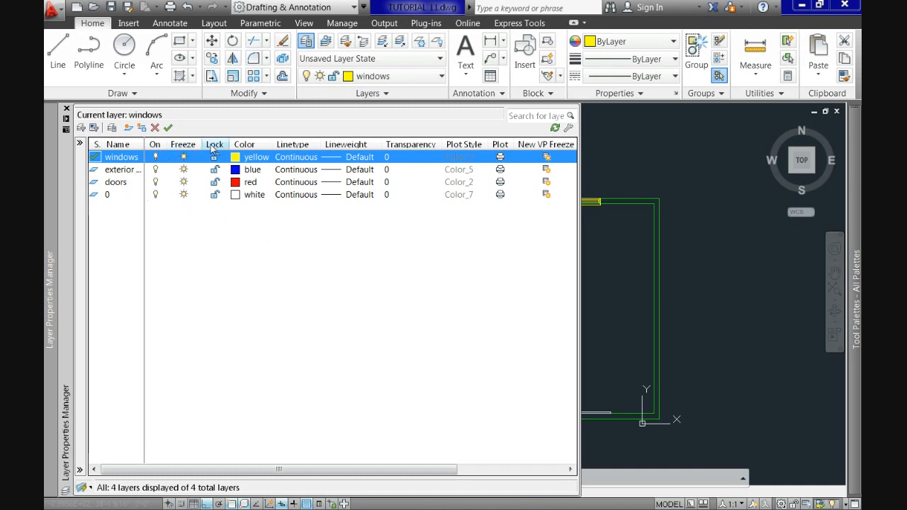
click(122, 170)
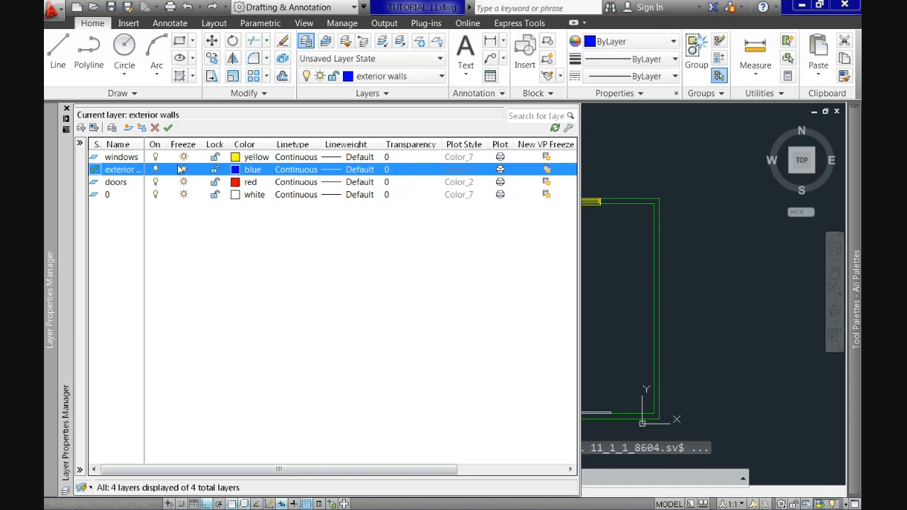
click(118, 145)
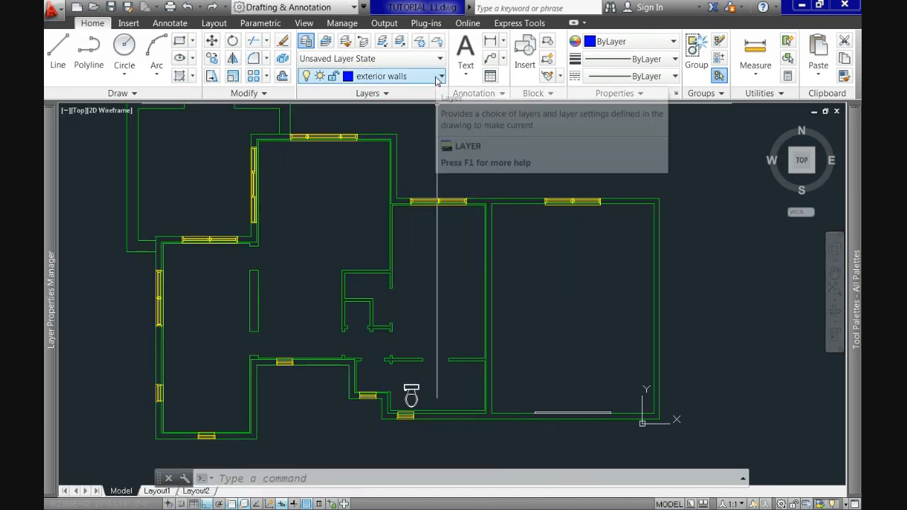
Switch off the windows layer and attempt to turn off exterior walls too.
click(440, 76)
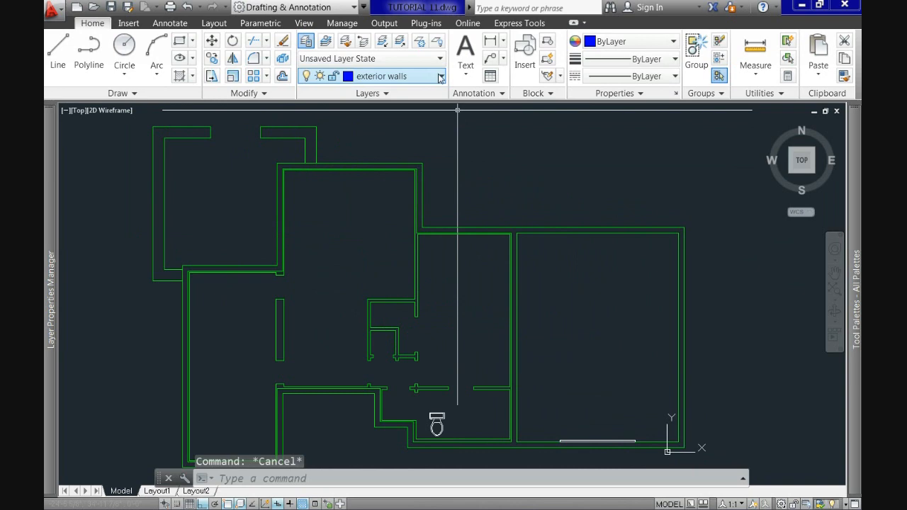
click(439, 76)
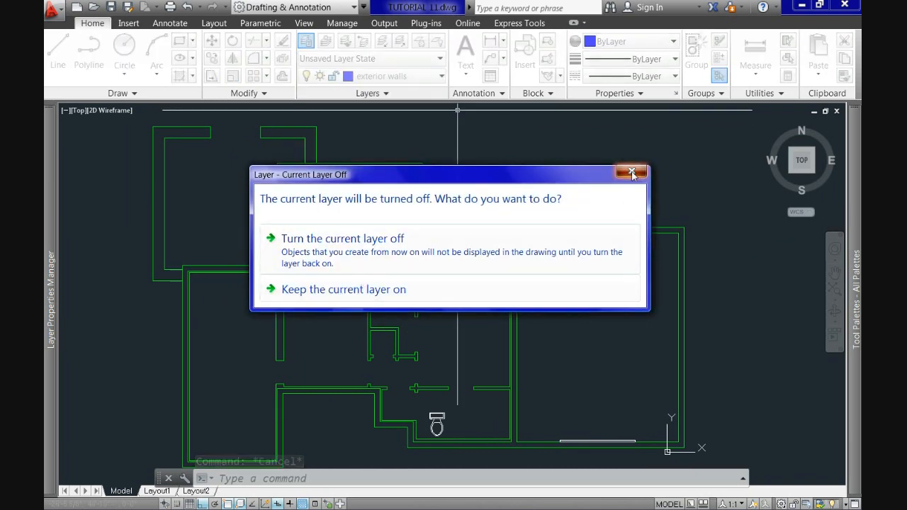
Keep the current layer on, then switch the windows layer back on.
click(632, 173)
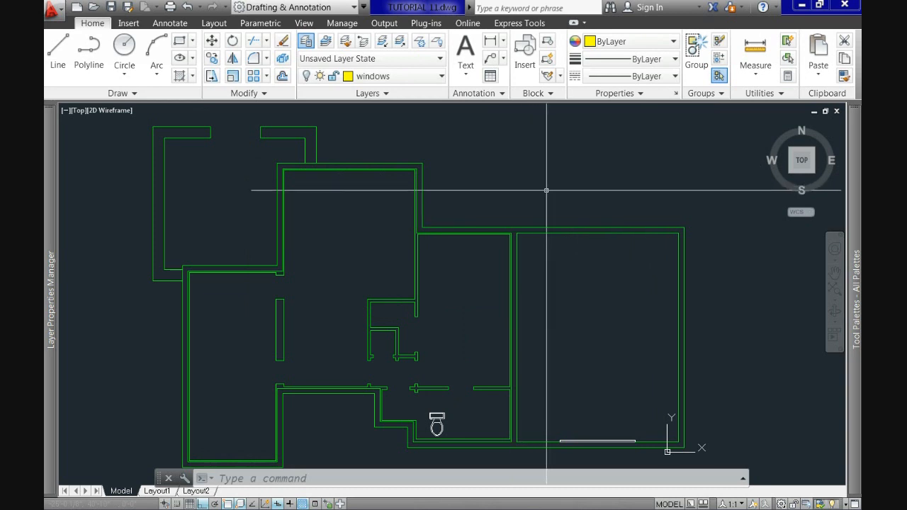
mouse_move(546, 196)
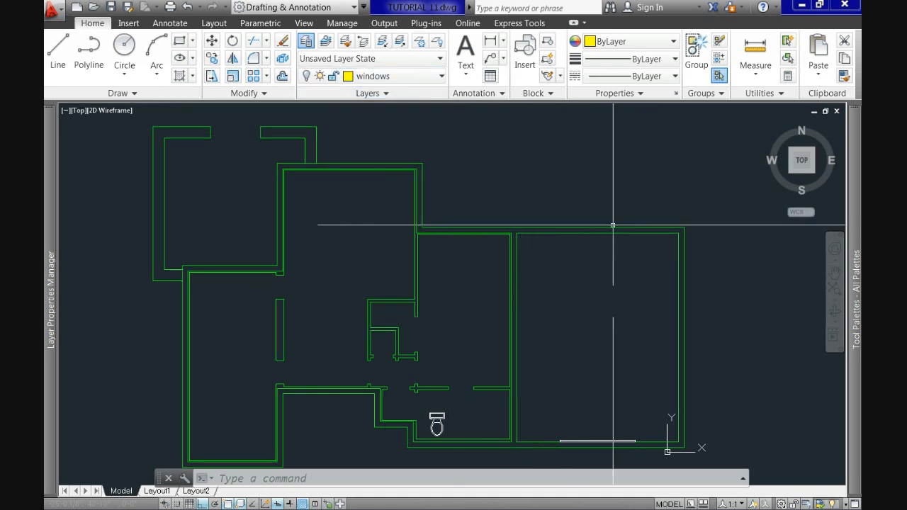
text(L)
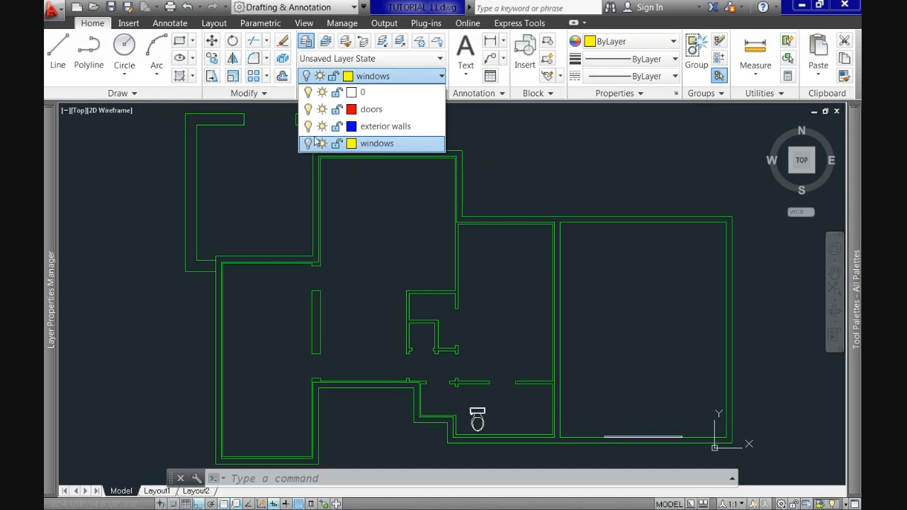
click(309, 144)
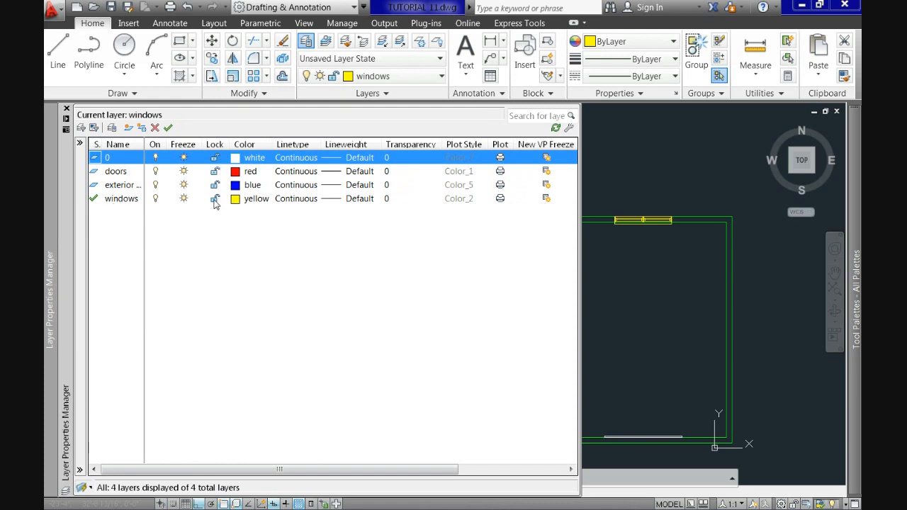
Toggle the lock on the windows layer before inspecting a window block.
click(216, 198)
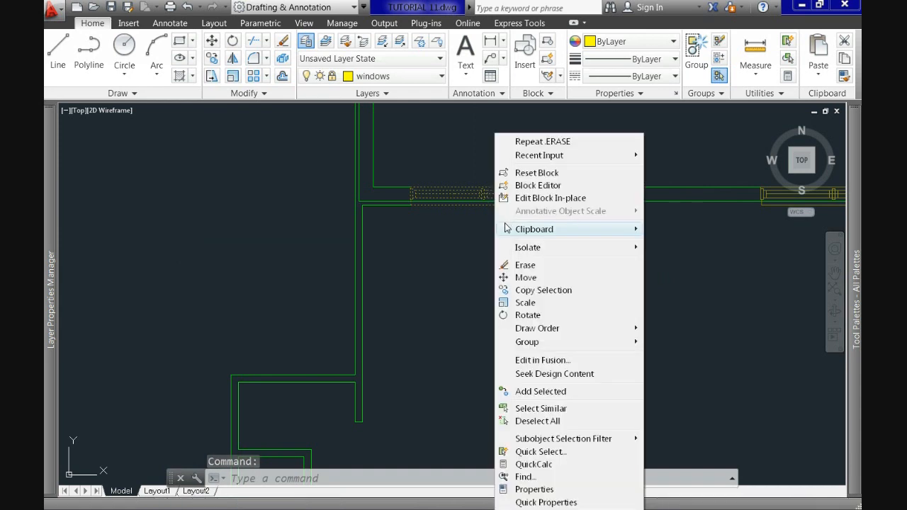
mouse_move(546, 142)
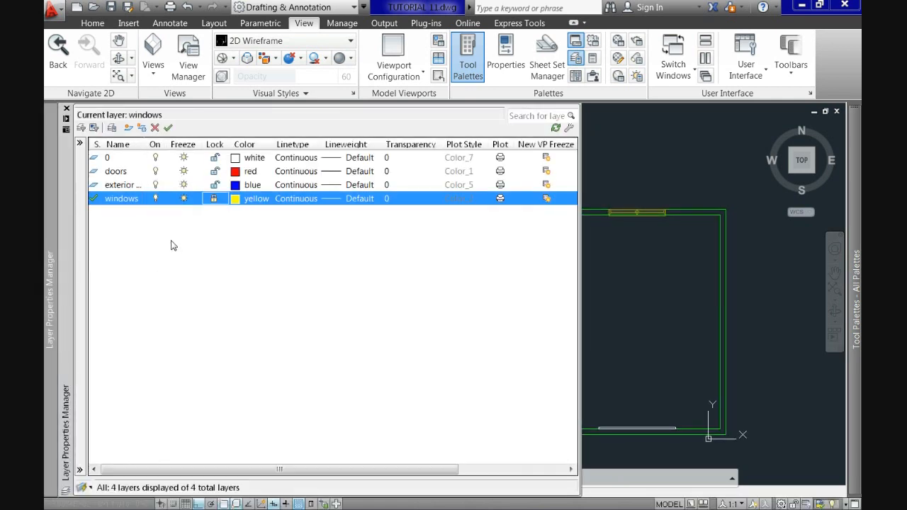
Recolour the windows layer white in Layer Properties Manager.
click(216, 199)
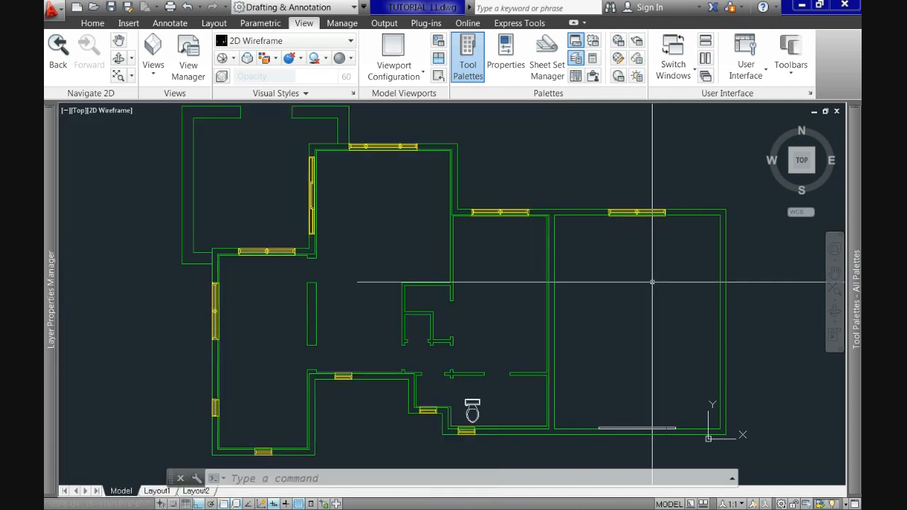
click(92, 23)
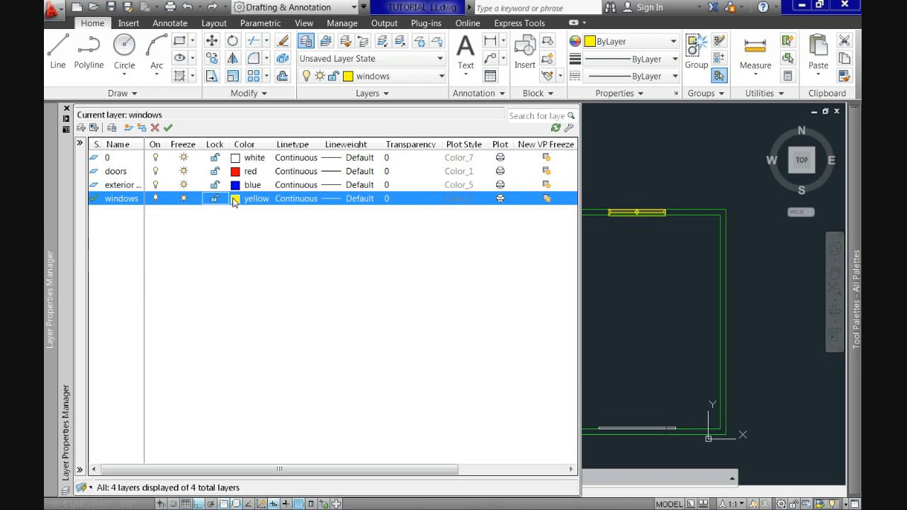
mouse_move(238, 215)
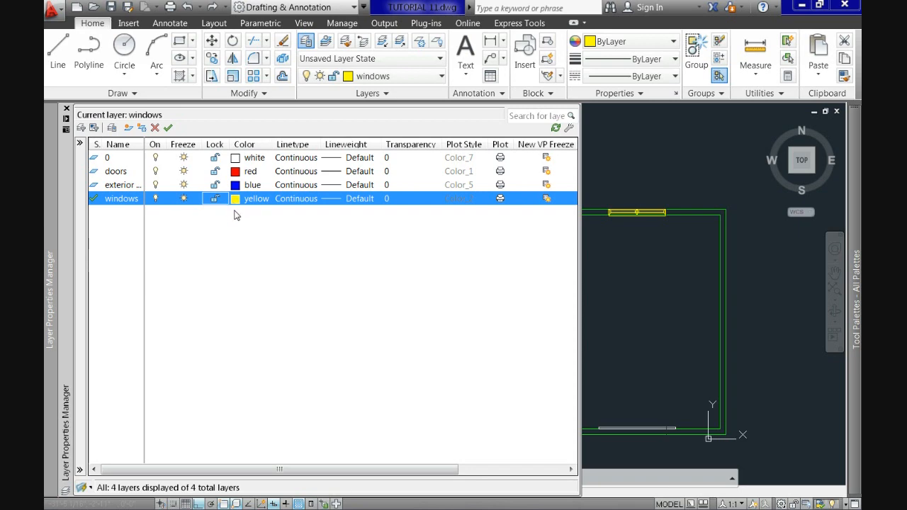
click(236, 198)
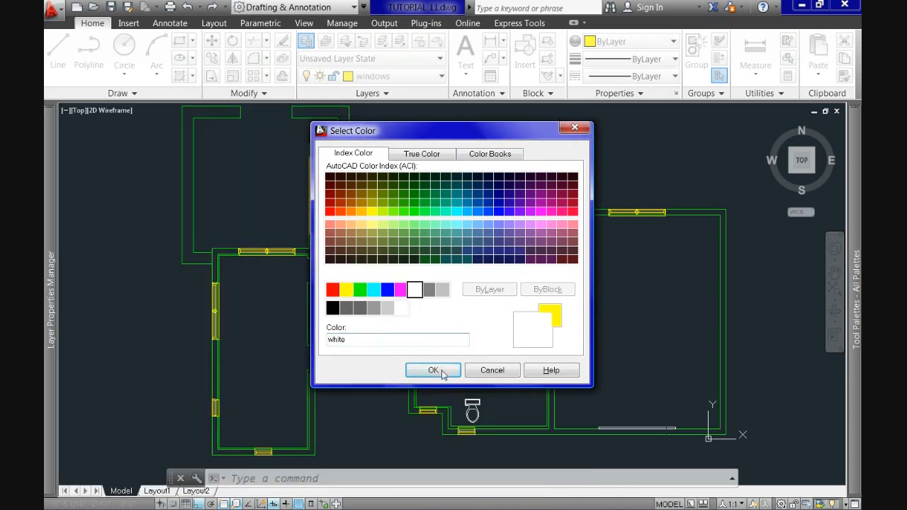
click(433, 370)
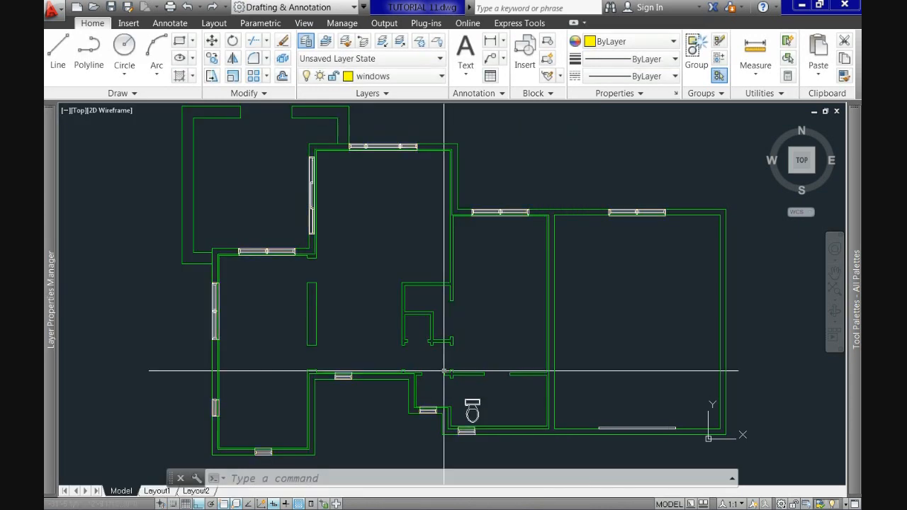